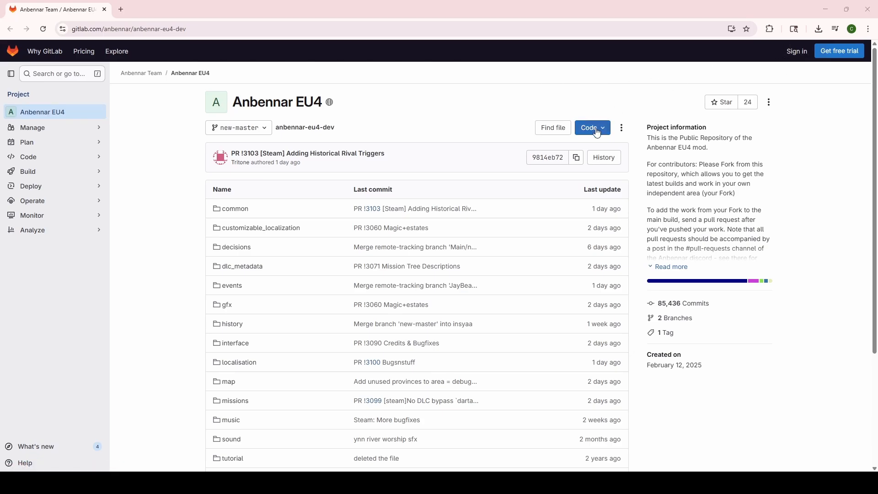
# Step: Open the Code dropdown on the anbennar-eu4-dev GitLab page to reveal archive downloads
pyautogui.click(592, 128)
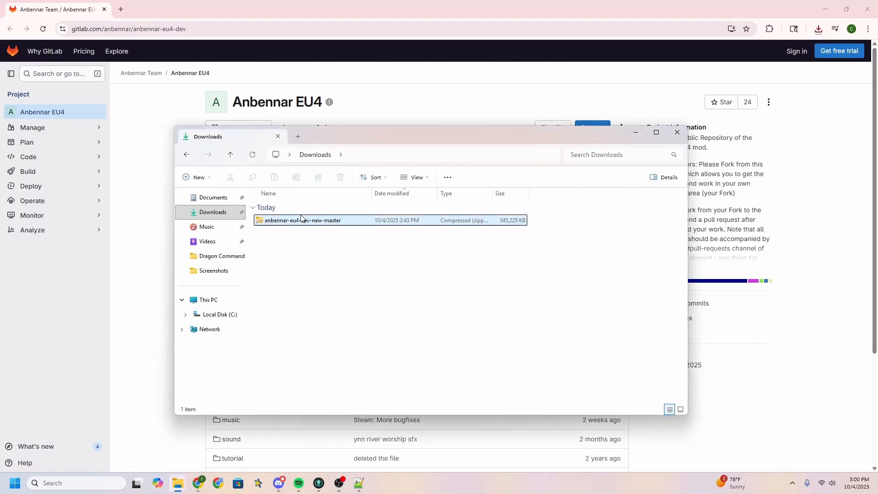
pyautogui.moveTo(322, 220)
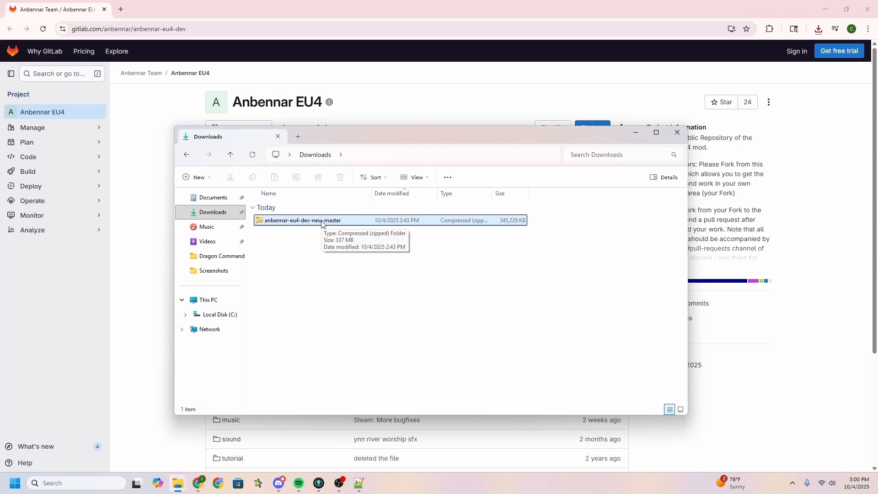
# Step: Extract the anbennar-eu4-dev-new-master zip into Downloads with Extract All
pyautogui.click(302, 220)
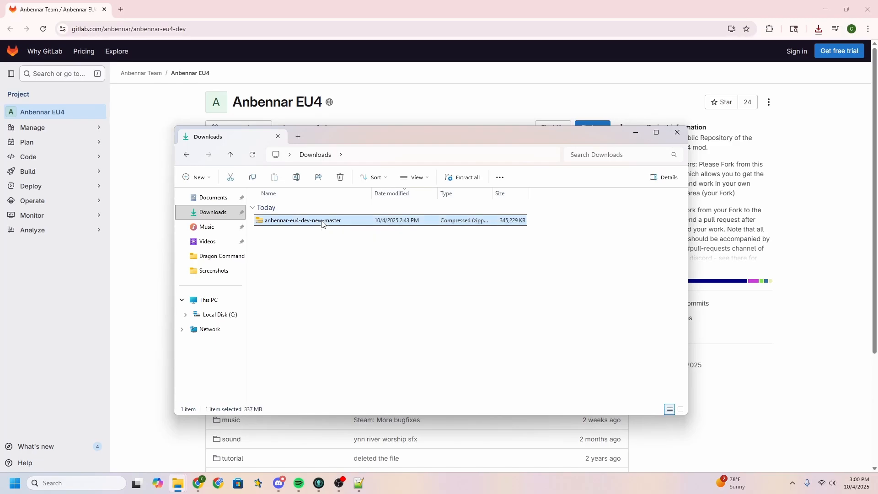
pyautogui.rightClick(302, 219)
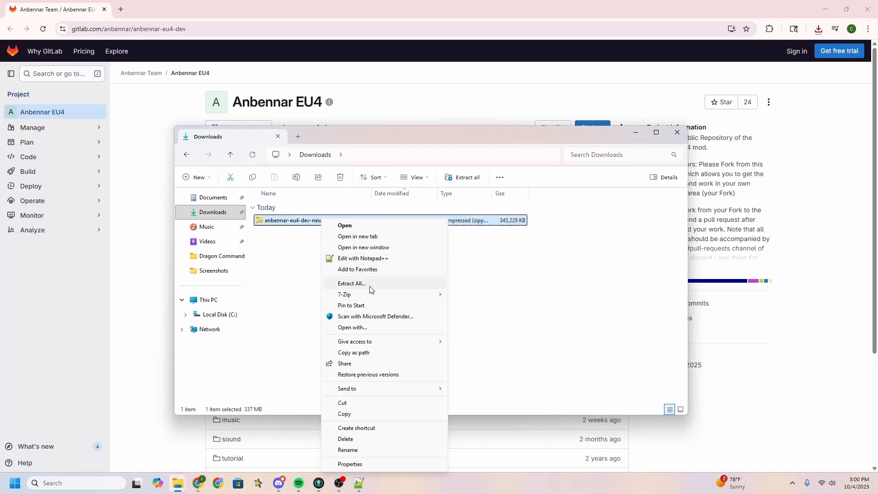
pyautogui.click(351, 284)
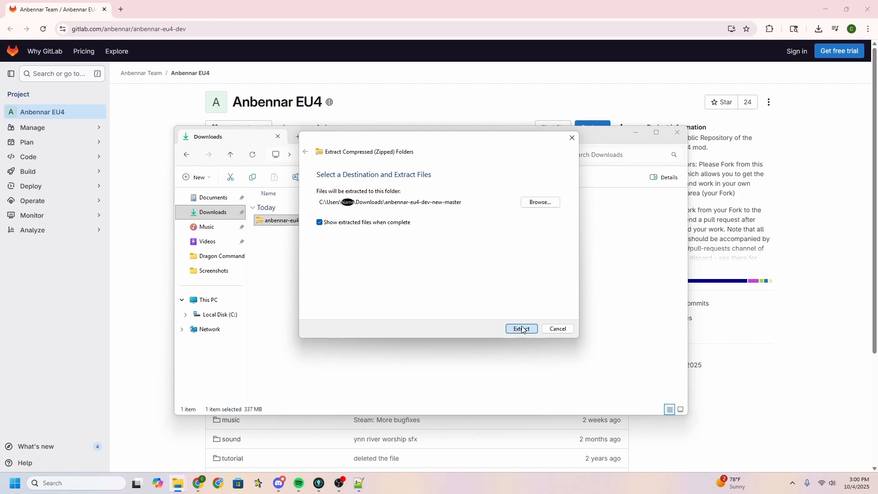
pyautogui.click(521, 329)
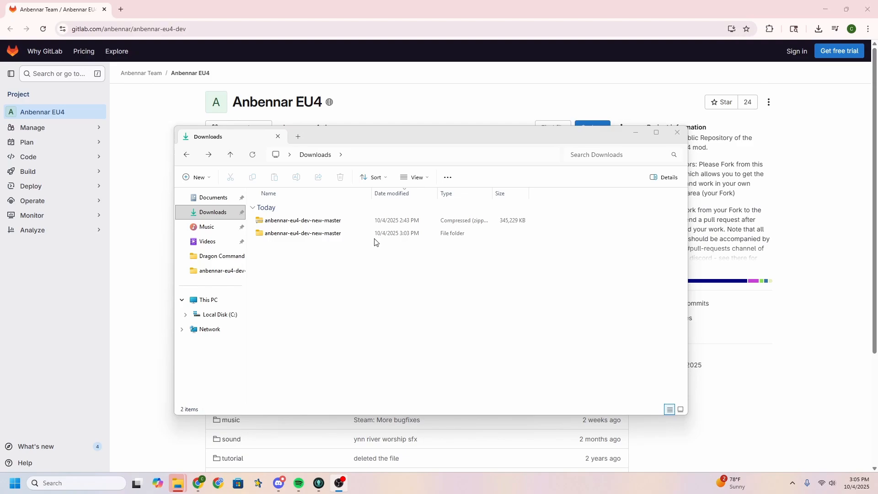
# Step: Open the extracted folders and bring up the Anbennar-PublicFork.mod file's context menu
pyautogui.doubleClick(301, 233)
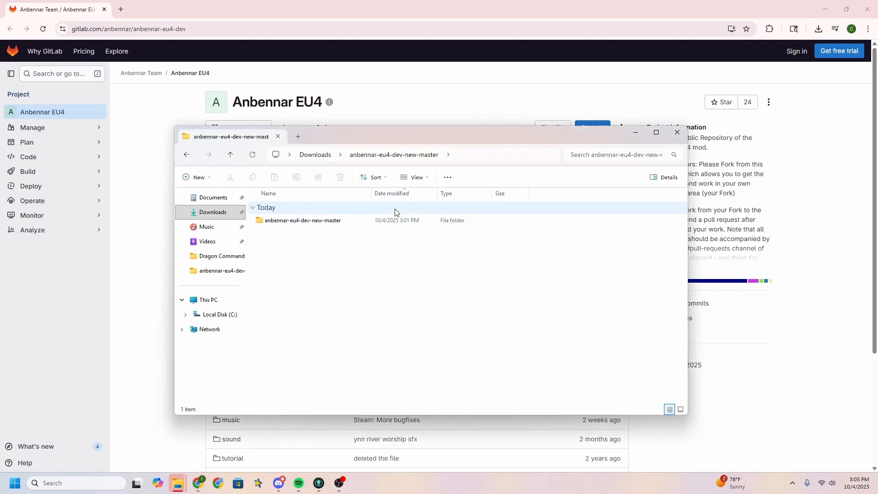
pyautogui.click(302, 220)
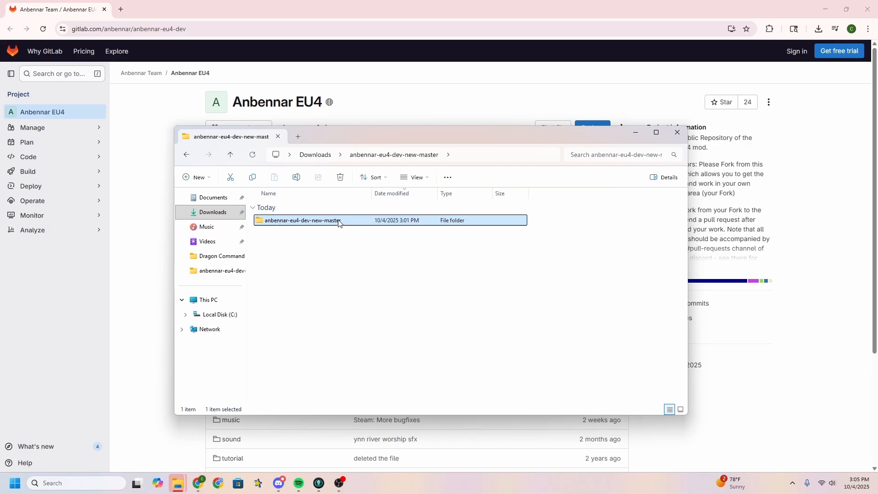
pyautogui.doubleClick(302, 220)
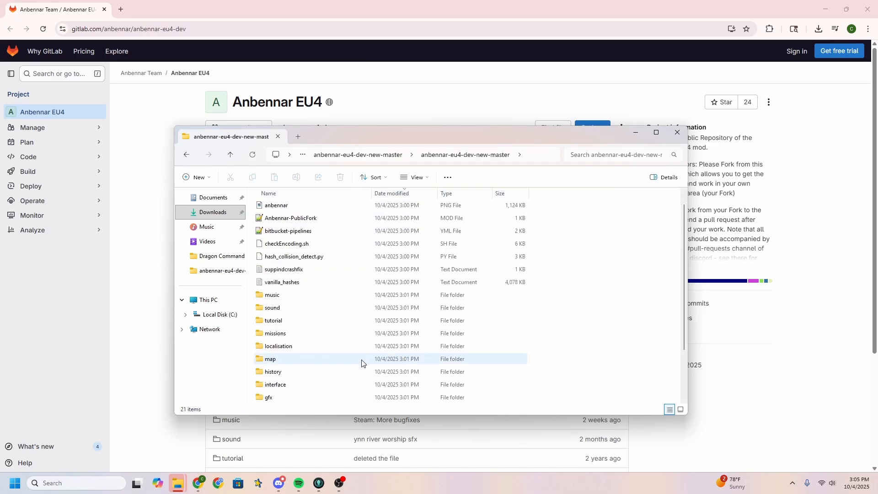
pyautogui.click(291, 233)
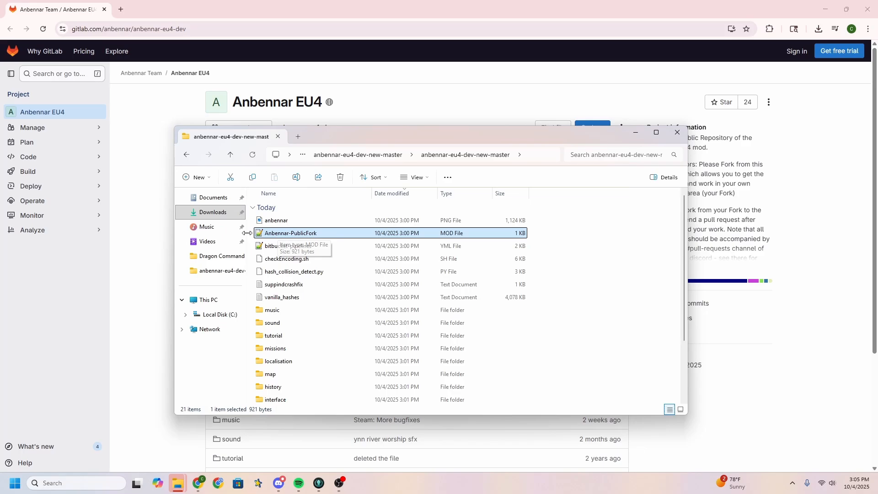
pyautogui.moveTo(283, 235)
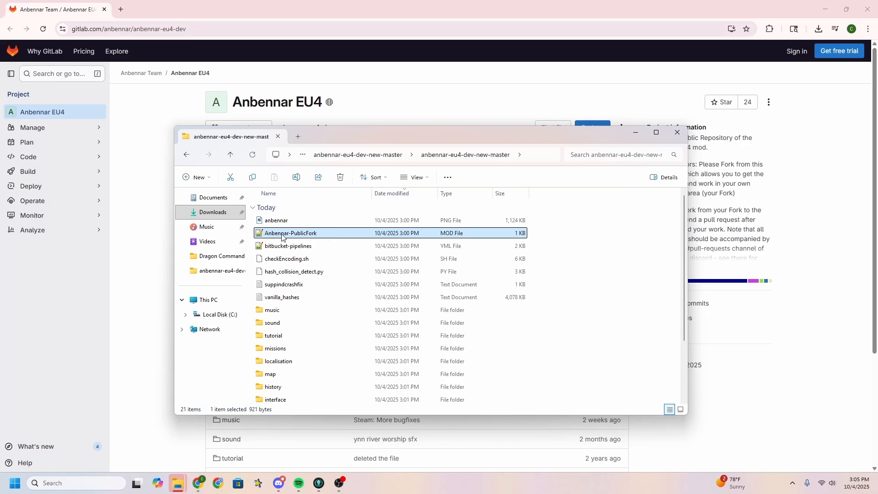
pyautogui.rightClick(291, 233)
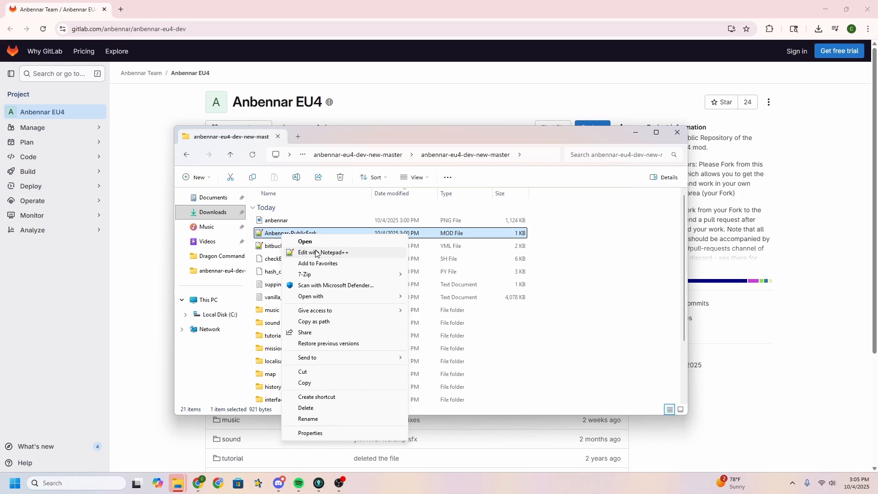
# Step: Open Anbennar-PublicFork.mod in Notepad++ and select the mod/Anbennar-PublicFork path line
pyautogui.click(323, 253)
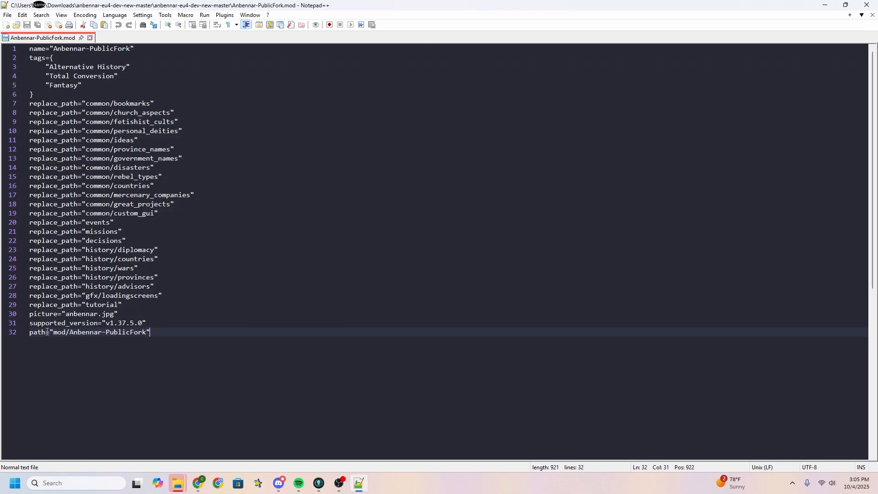
pyautogui.doubleClick(59, 332)
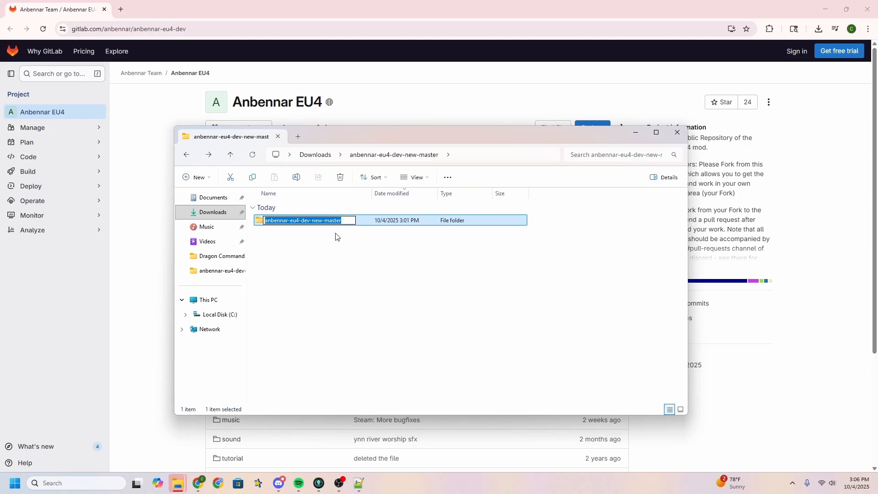
# Step: Enter 'Anbennar-PublicFork' as the new name of the anbennar-eu4-dev-new-master folder
pyautogui.write('Anbennar-PublicFork')
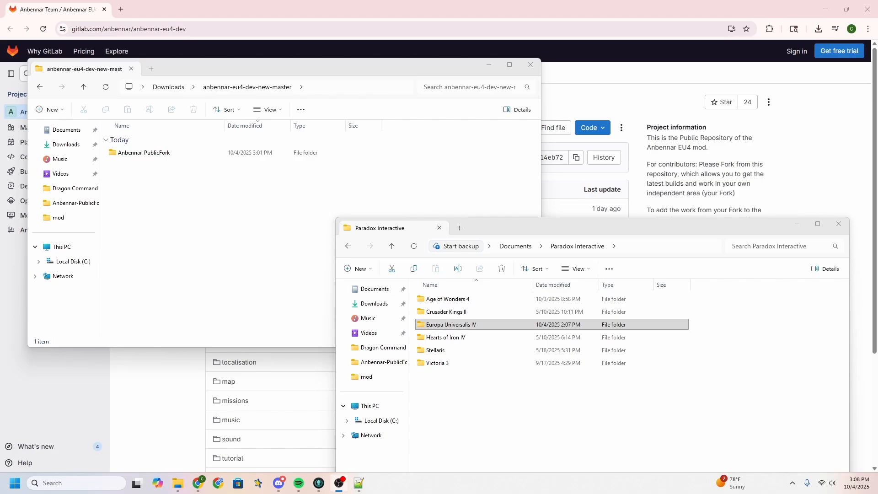
pyautogui.moveTo(527, 252)
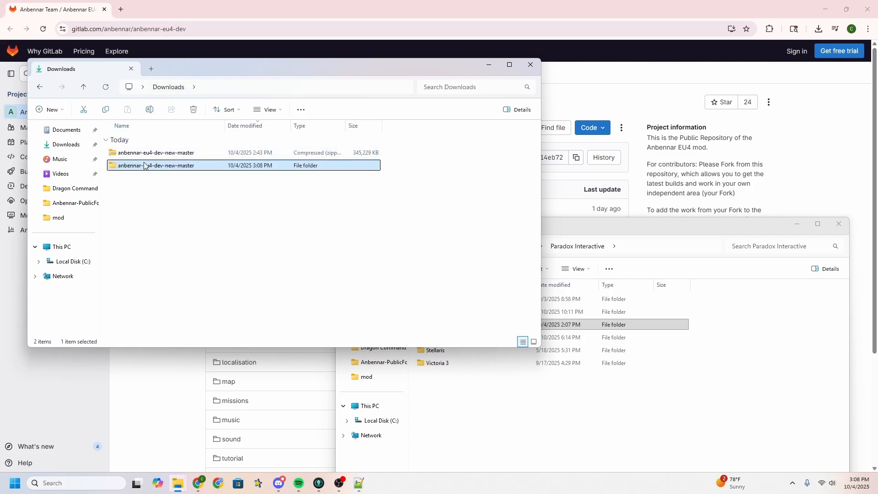
# Step: Copy Anbennar-PublicFork and paste it into Documents\Paradox Interactive\Europa Universalis IV\mod
pyautogui.doubleClick(156, 165)
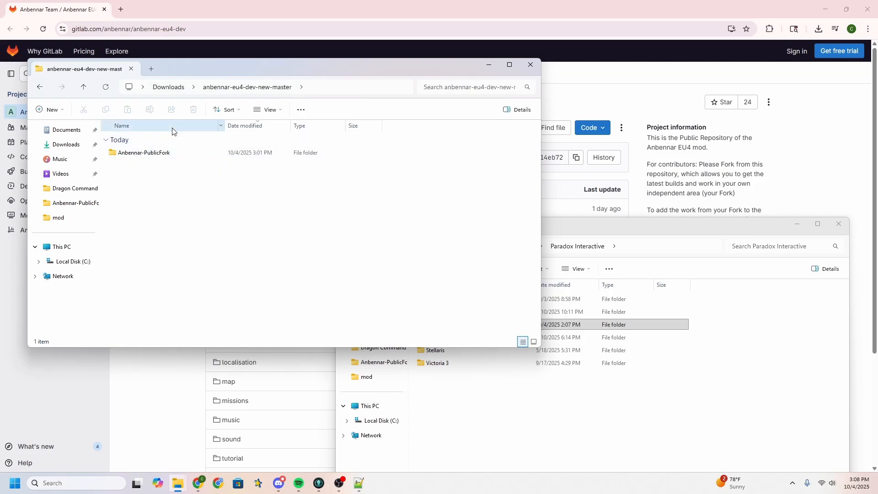
pyautogui.rightClick(143, 152)
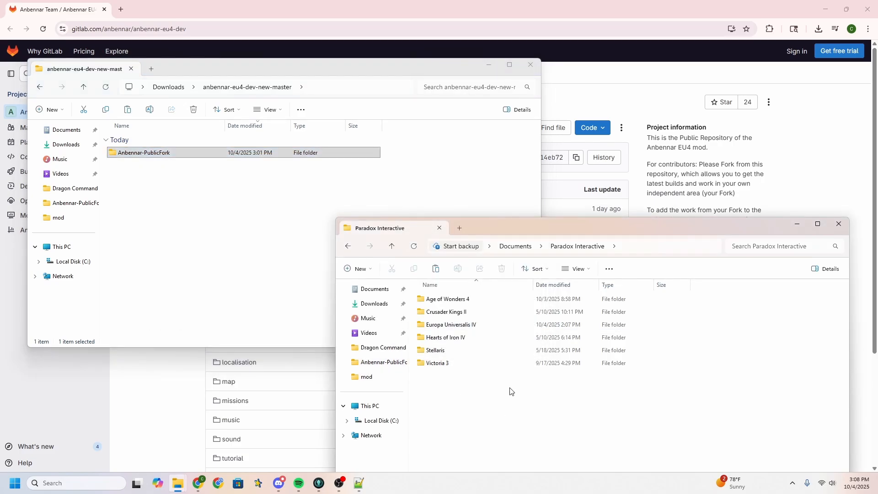
pyautogui.doubleClick(452, 324)
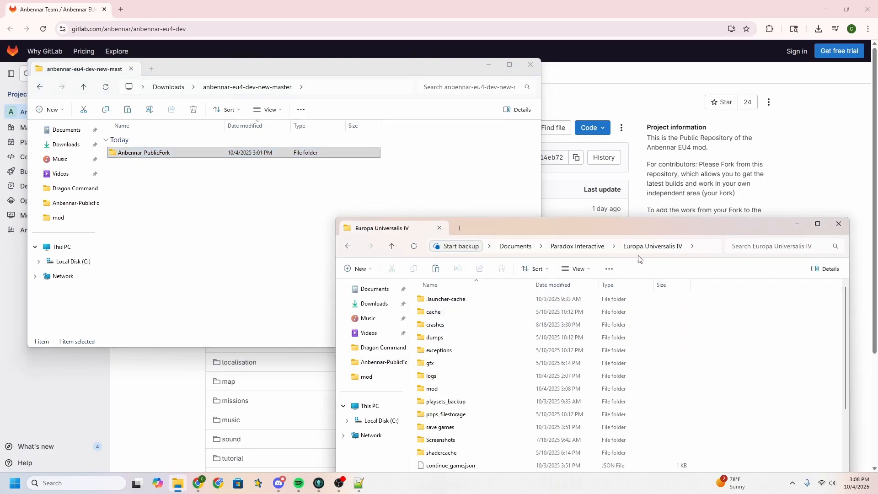
pyautogui.doubleClick(432, 389)
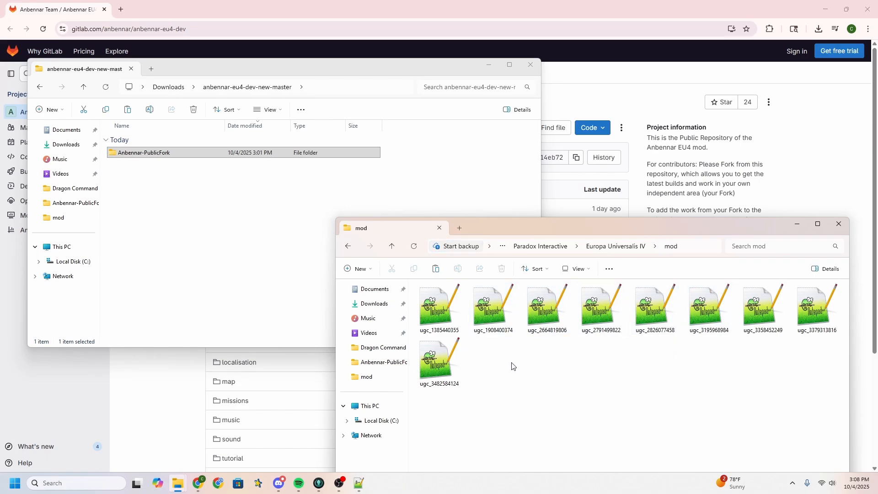
pyautogui.rightClick(512, 367)
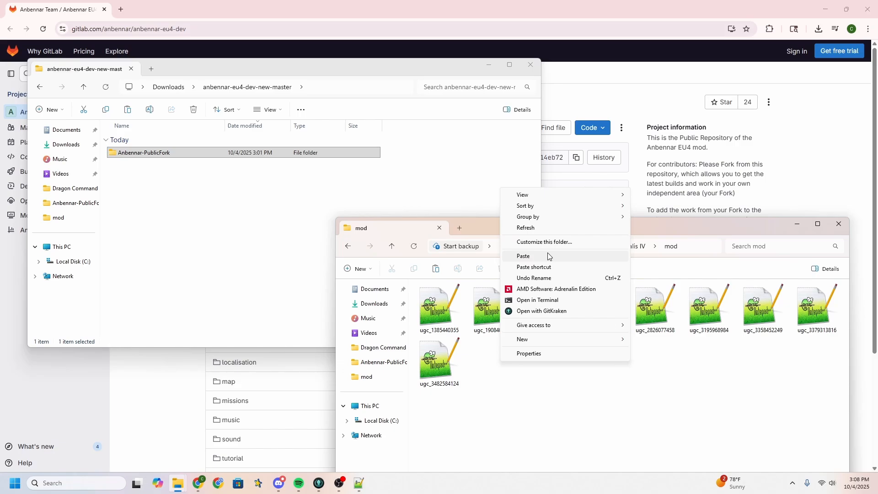
pyautogui.click(522, 256)
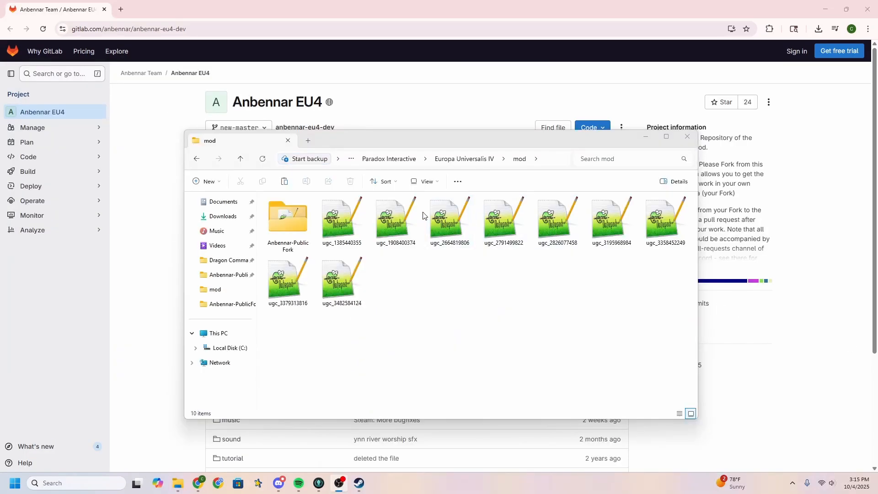
# Step: Open the pasted Anbennar-PublicFork folder and select its Anbennar-PublicFork.mod file
pyautogui.click(288, 218)
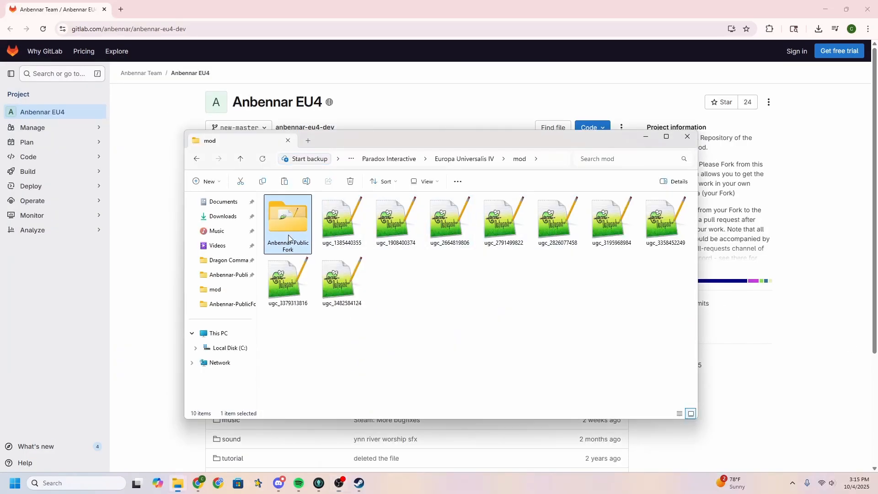
pyautogui.doubleClick(288, 214)
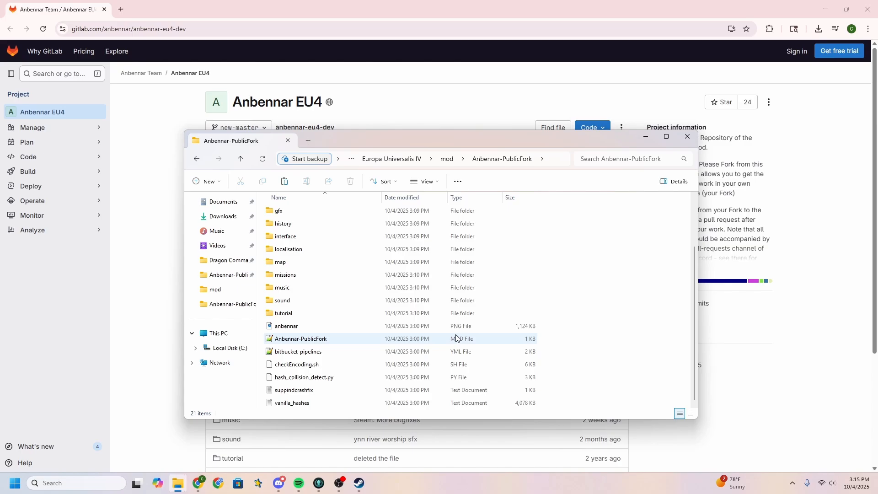
pyautogui.click(301, 339)
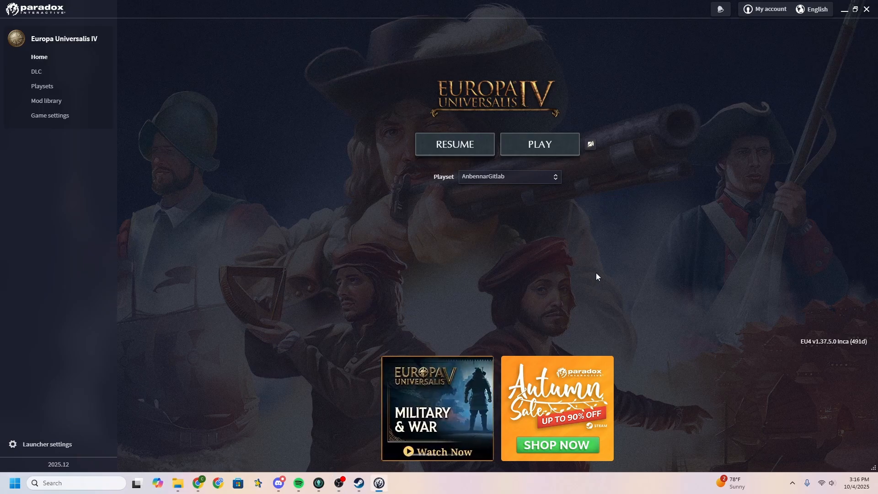
pyautogui.moveTo(63, 87)
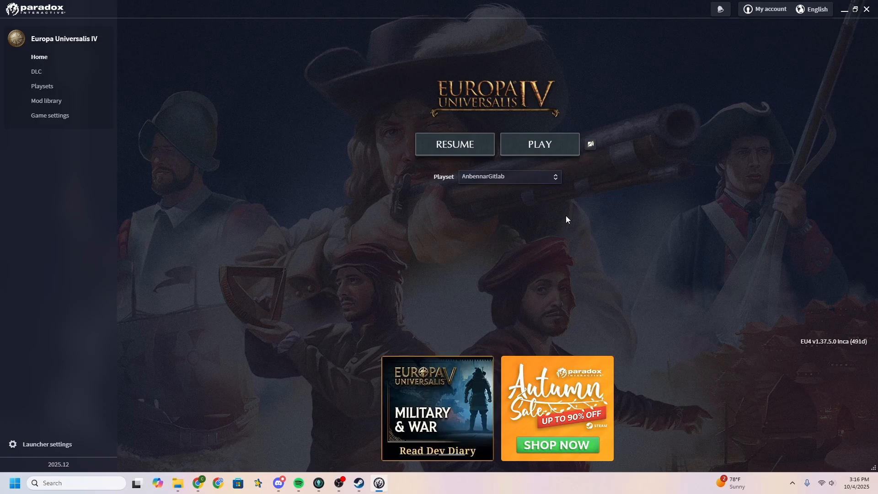
# Step: Tick Anbennar-PublicFork in the installed mods list and add it to AnbennarGitlab
pyautogui.click(42, 87)
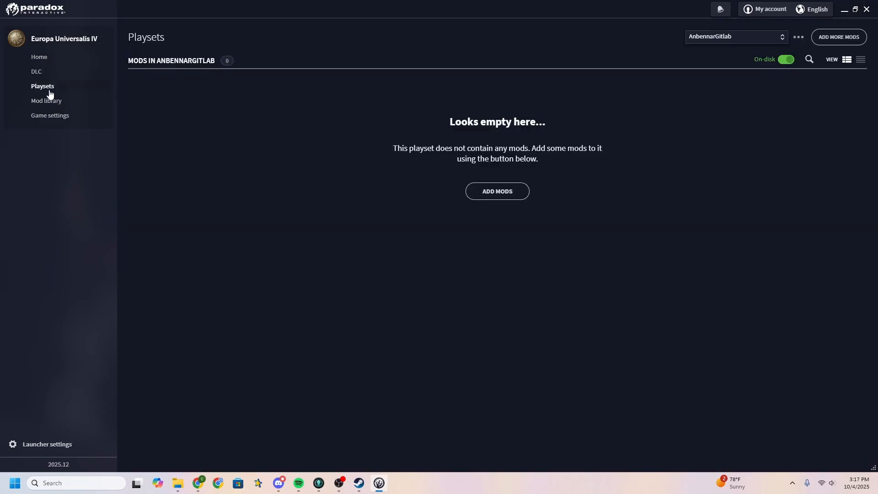
pyautogui.moveTo(718, 49)
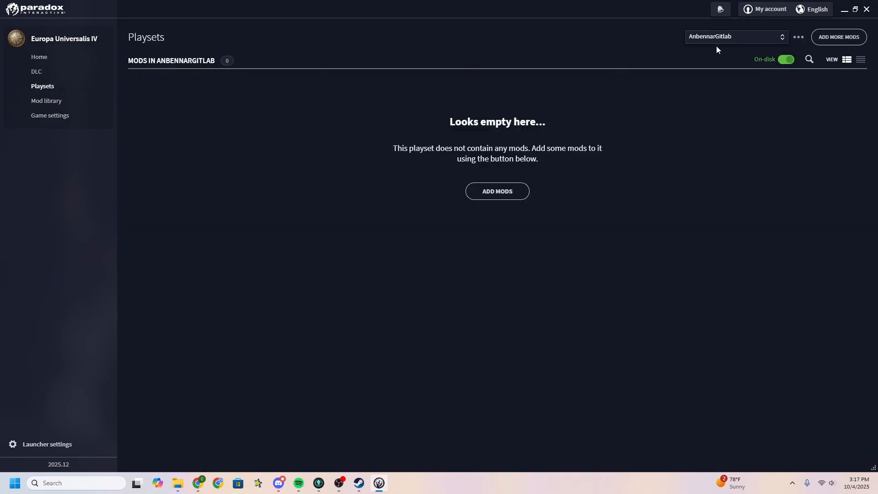
pyautogui.click(497, 191)
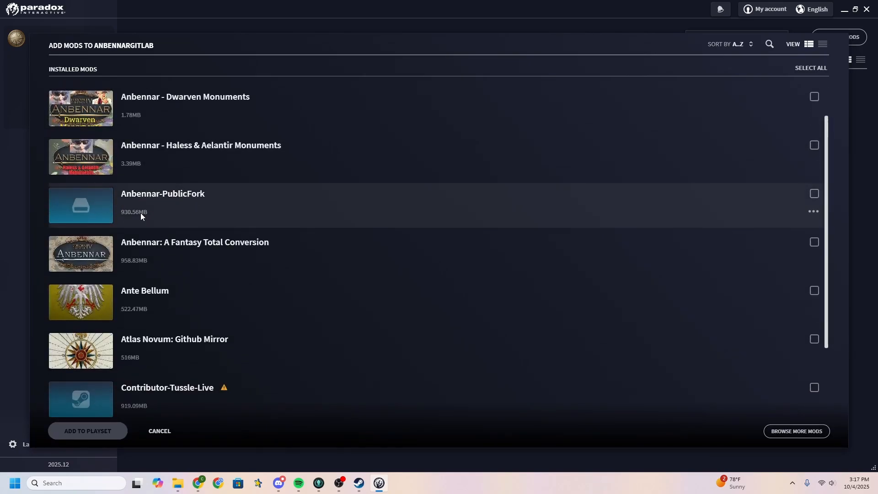
pyautogui.click(813, 193)
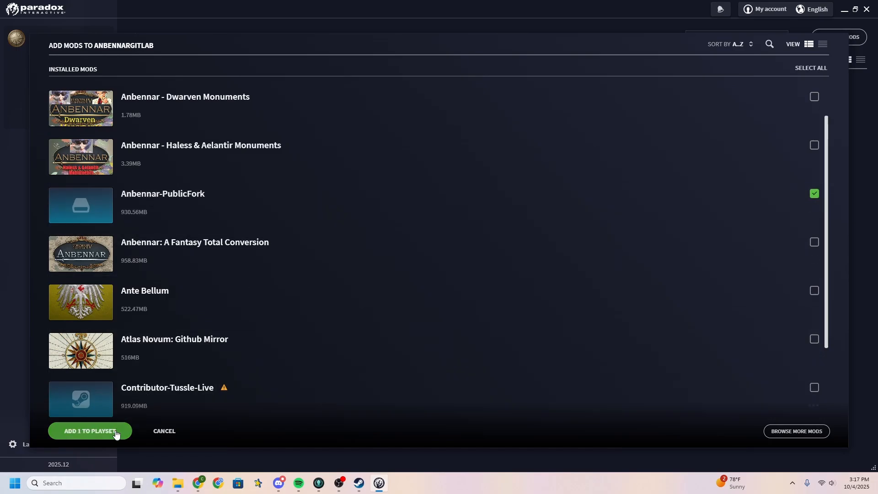
pyautogui.click(89, 431)
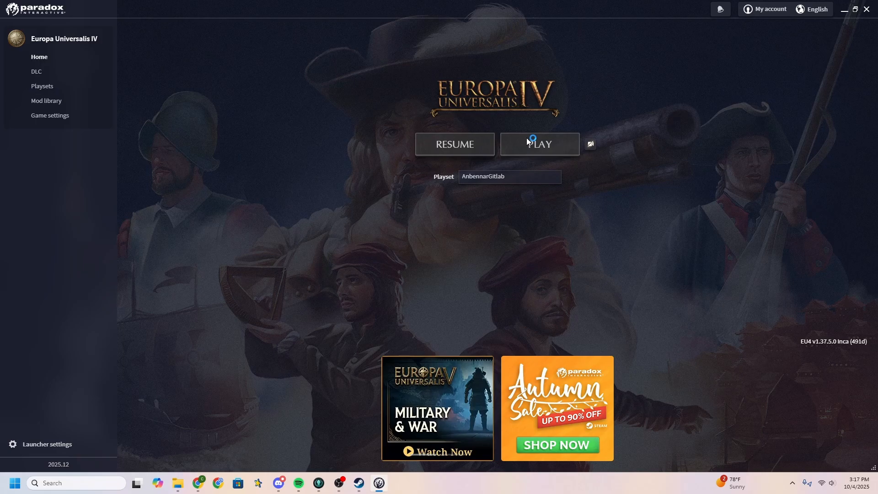
# Step: Start Europa Universalis IV from the Home page using the AnbennarGitlab playset
pyautogui.click(539, 144)
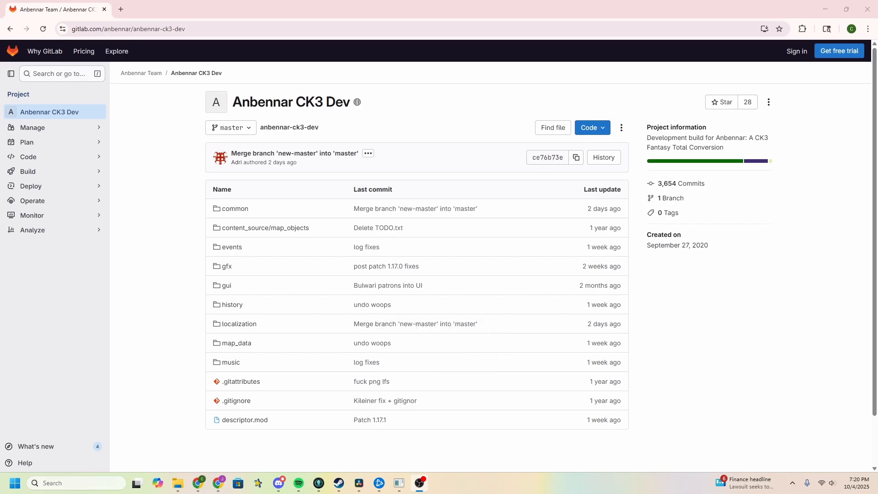
pyautogui.moveTo(283, 118)
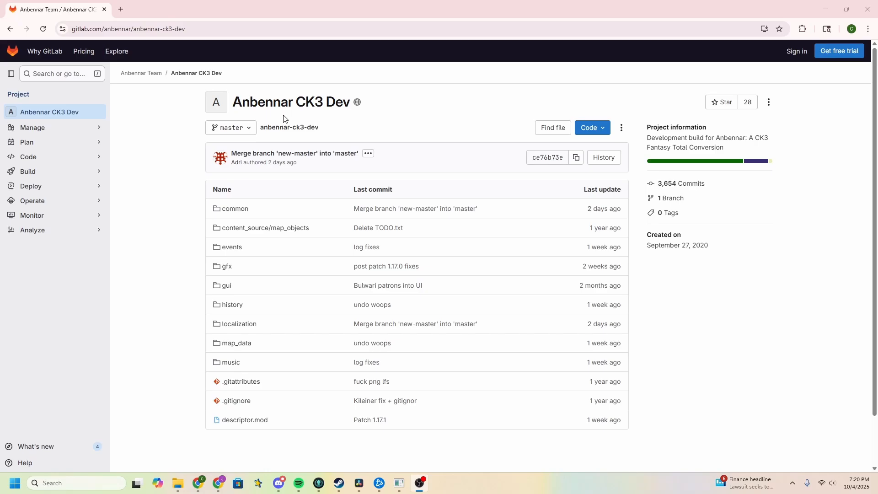
pyautogui.moveTo(598, 112)
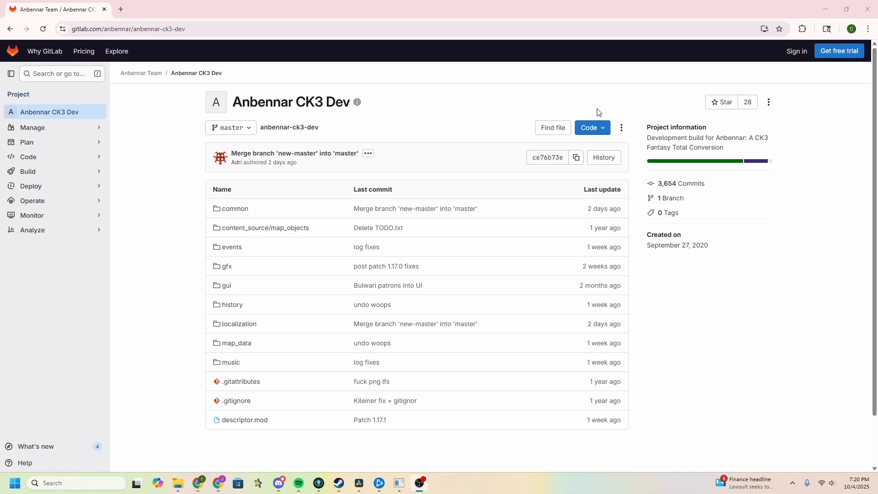
# Step: Download the Anbennar CK3 Dev source zip and extract it into Crusader Kings III's mod folder
pyautogui.click(592, 128)
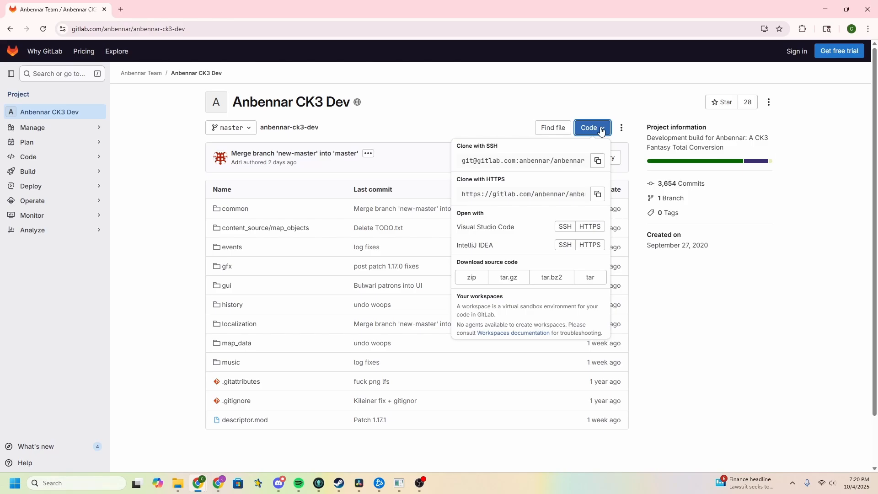
pyautogui.moveTo(703, 93)
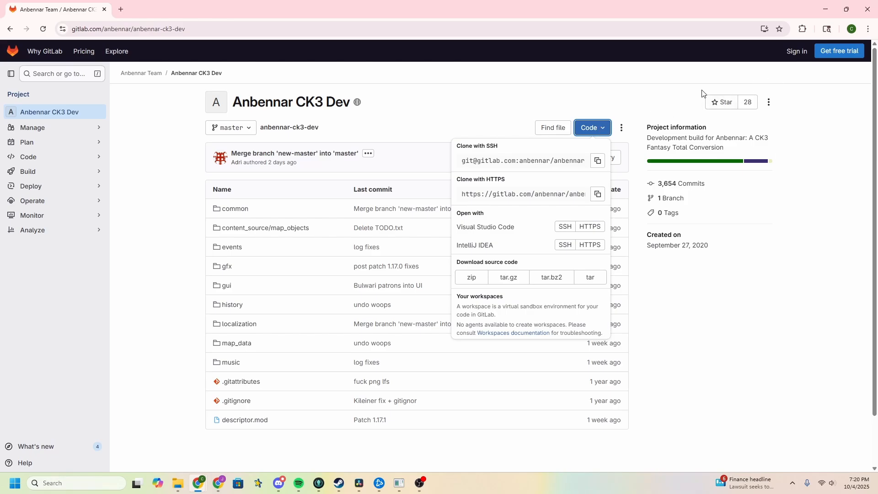
pyautogui.moveTo(471, 277)
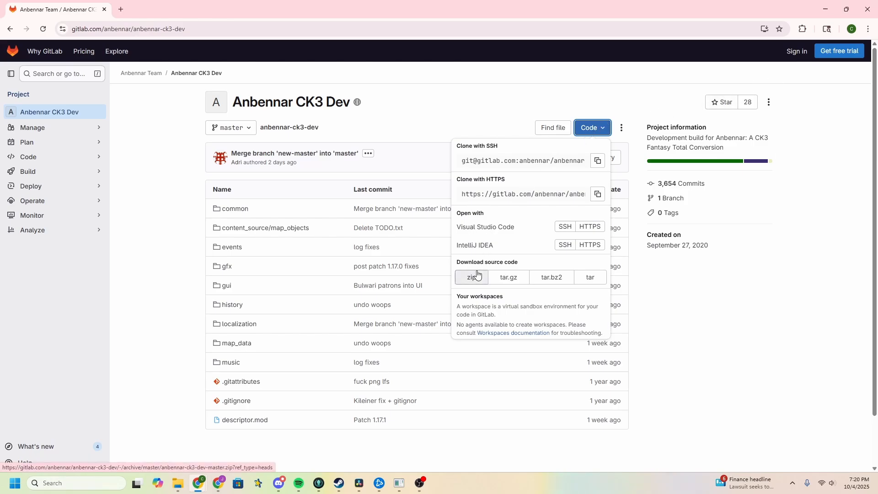
pyautogui.click(471, 277)
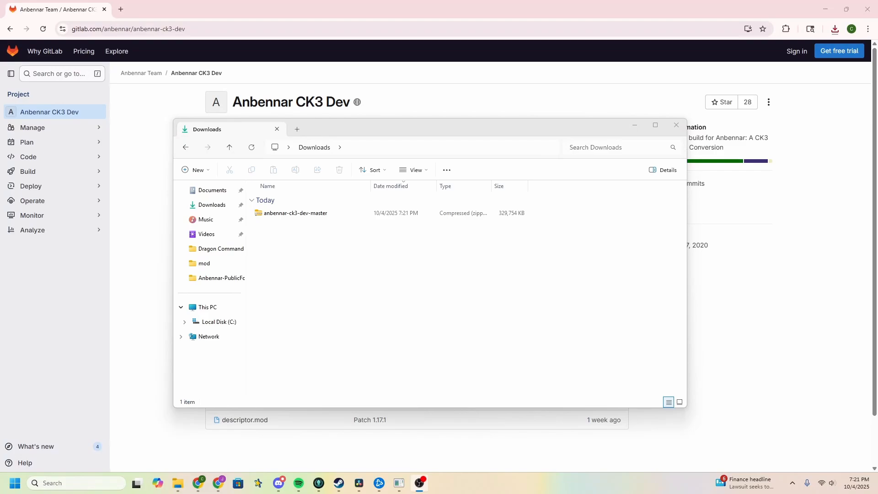
pyautogui.rightClick(292, 213)
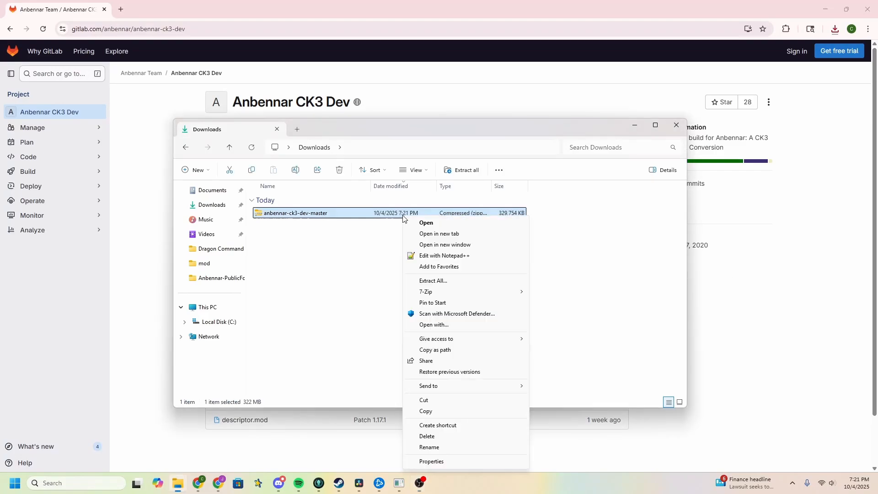
pyautogui.click(433, 281)
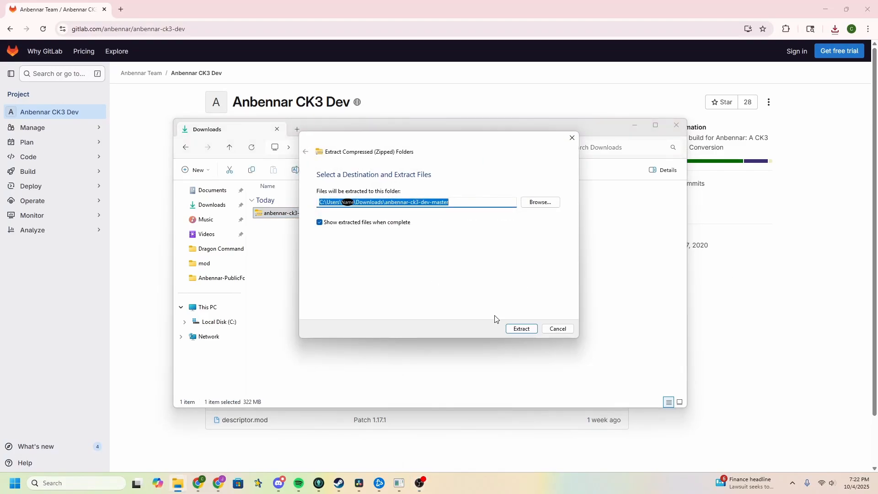
pyautogui.click(520, 329)
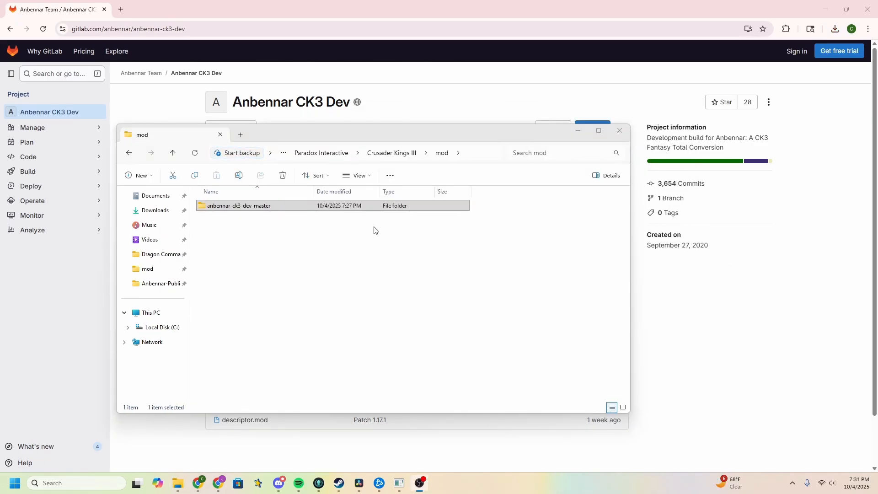
# Step: Open the anbennar-ck3-dev-master folder and copy its folder path
pyautogui.doubleClick(240, 205)
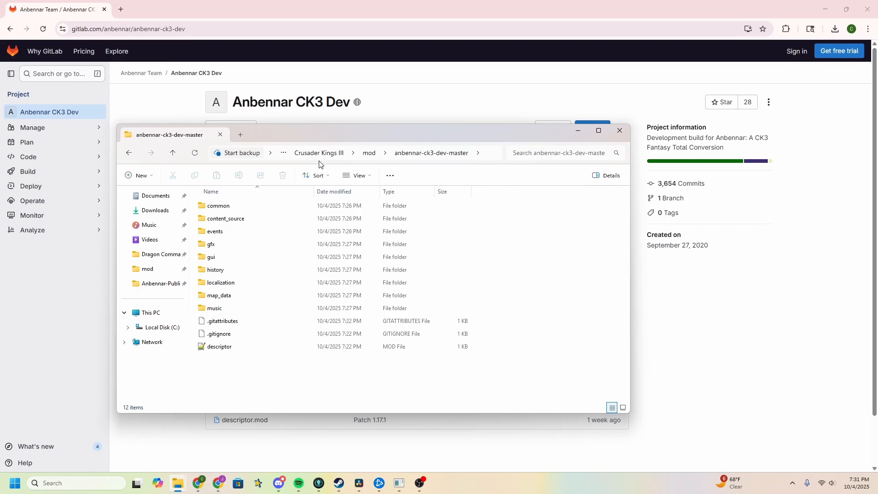
pyautogui.rightClick(437, 153)
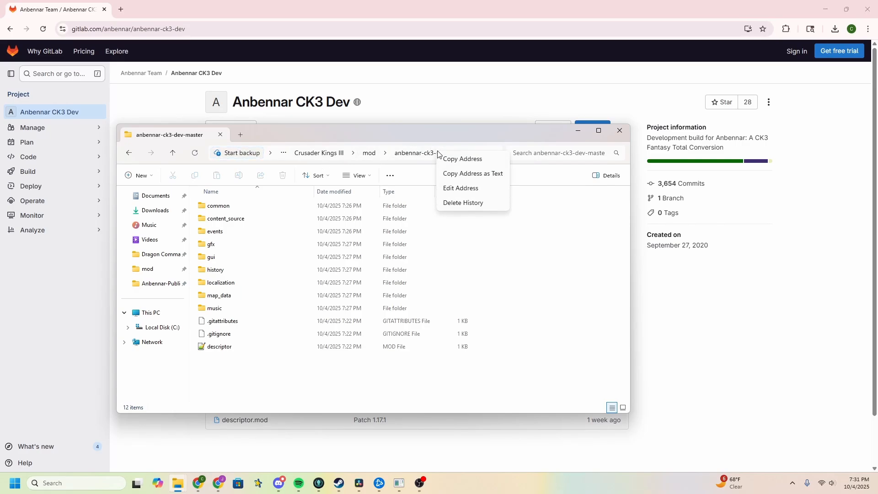
pyautogui.click(527, 317)
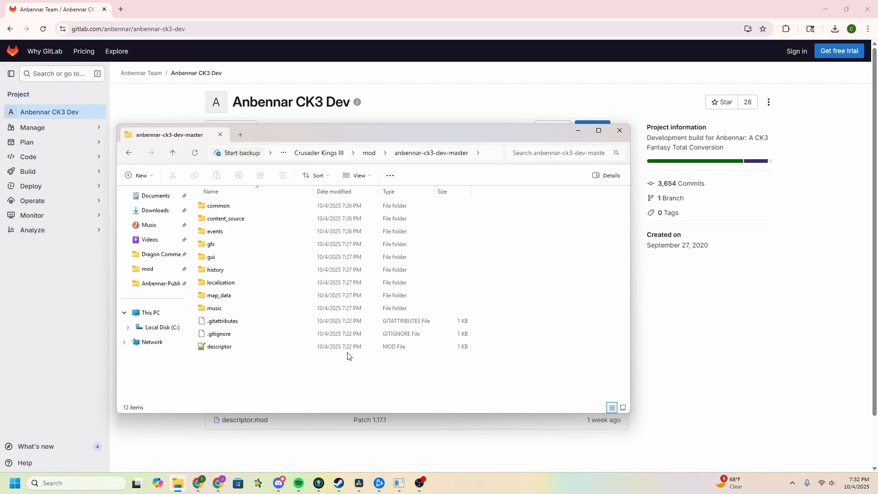
# Step: Open descriptor.mod in Notepad++, reopening the folder and retrying once
pyautogui.rightClick(220, 347)
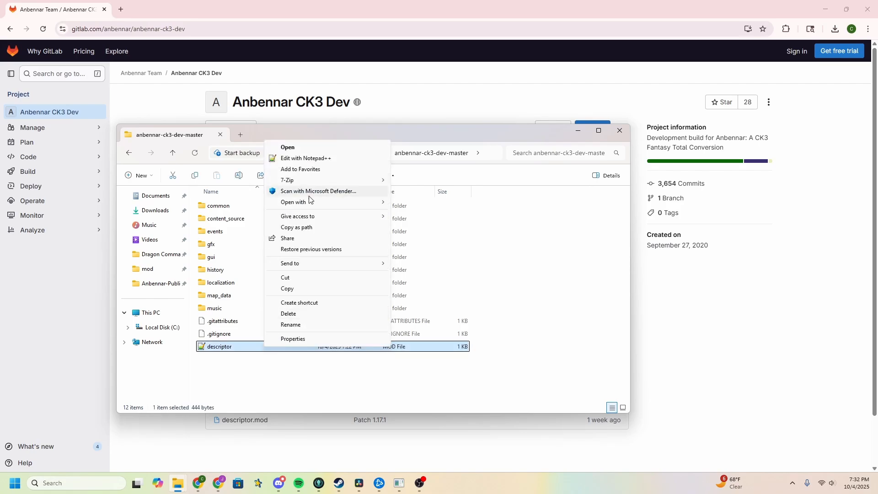
pyautogui.moveTo(318, 160)
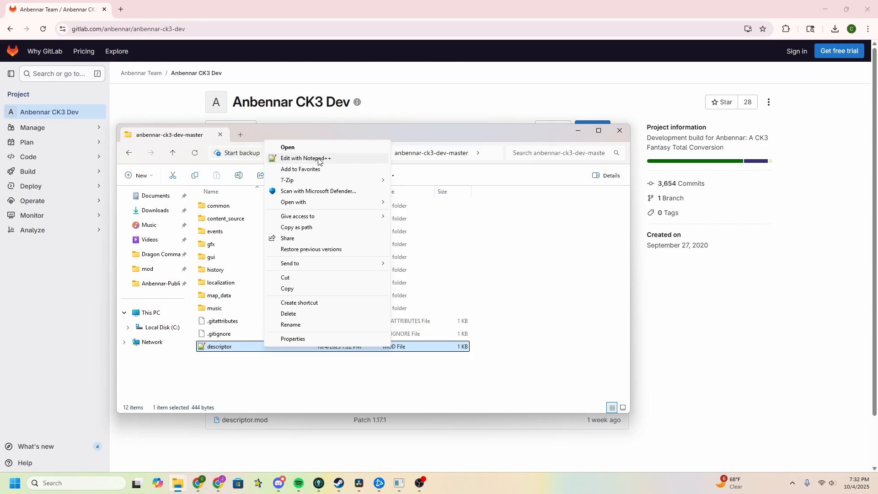
pyautogui.click(306, 158)
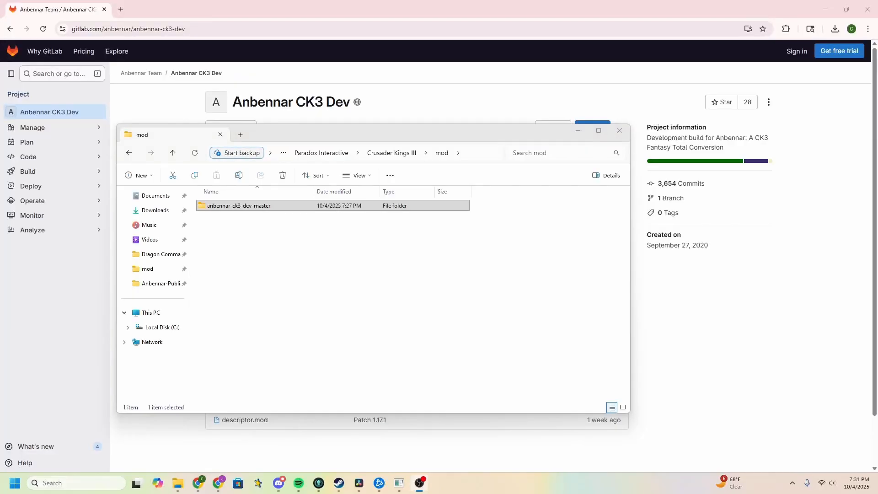
pyautogui.doubleClick(240, 205)
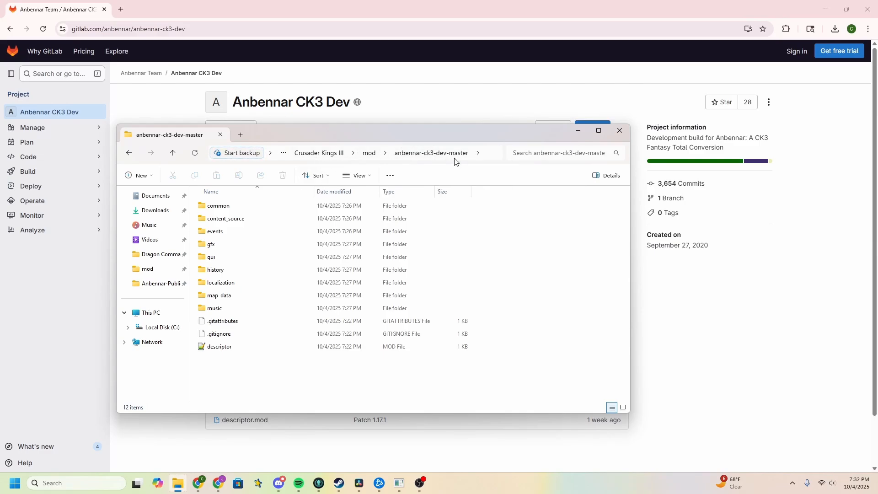
pyautogui.click(220, 347)
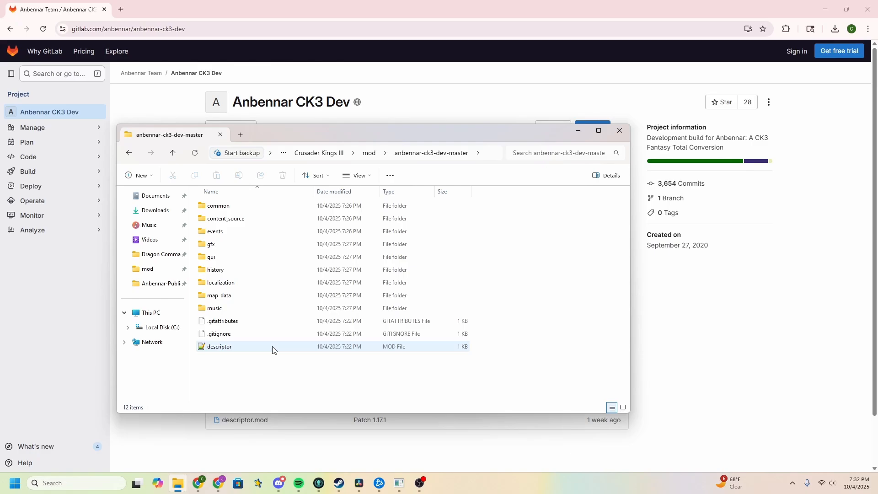
pyautogui.click(220, 346)
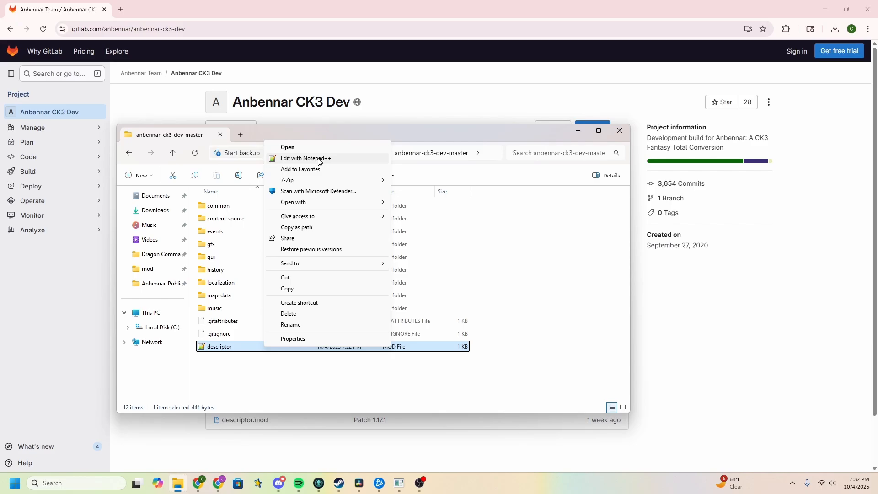
pyautogui.click(306, 158)
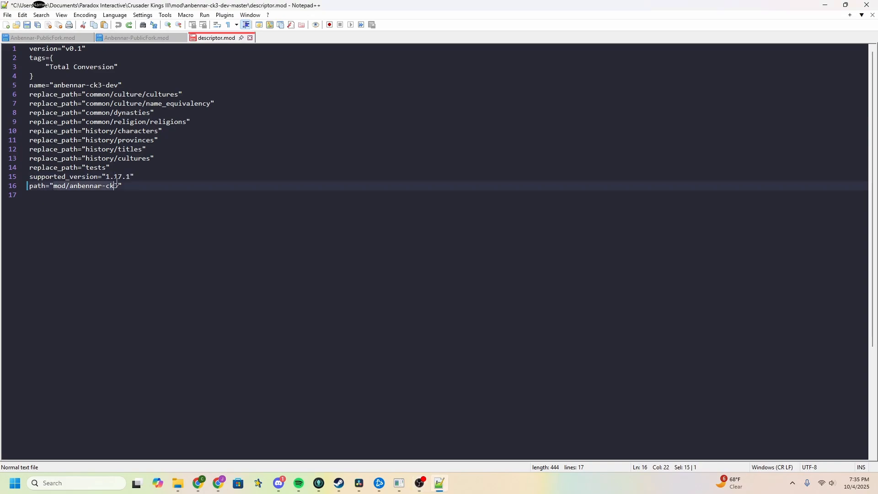
# Step: Enter the CK3 mod folder path ending in 'mod\anbennar-ck' into descriptor.mod
pyautogui.write('C:\\Users\\Chronologic\\Documents\\Paradox Interactive\\Crusader Kings III\\mod\\anbennar-ck3-dev-master')
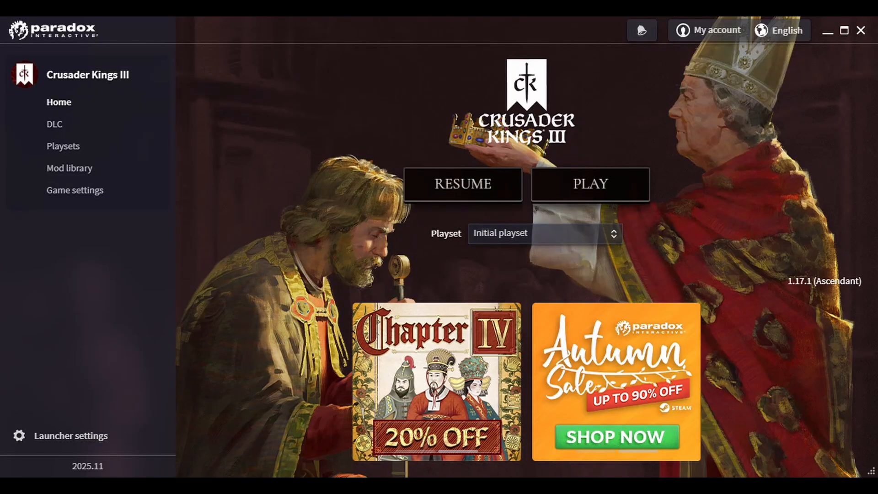
pyautogui.moveTo(571, 246)
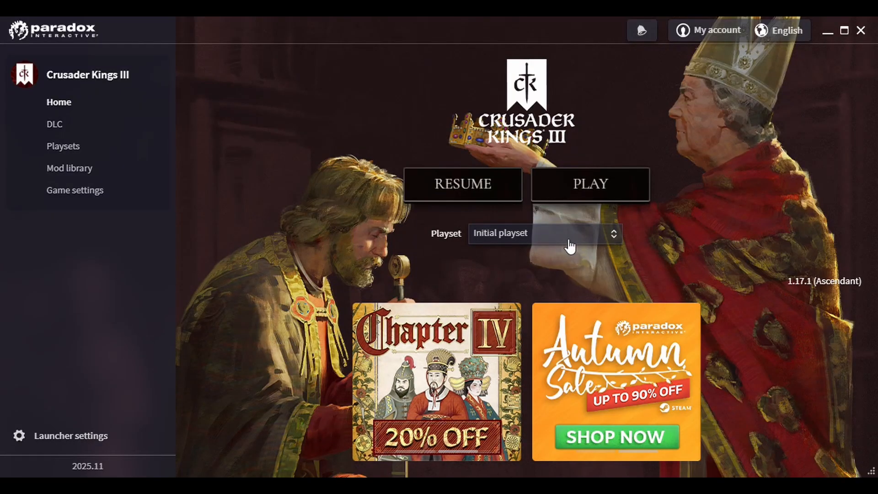
# Step: Create a new Anbennar playset containing the anbennar-ck3-dev mod
pyautogui.click(544, 234)
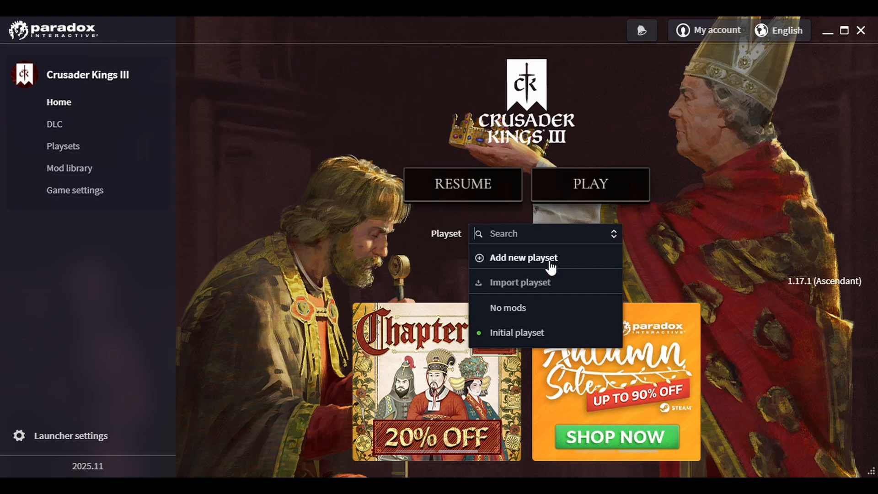
pyautogui.click(522, 258)
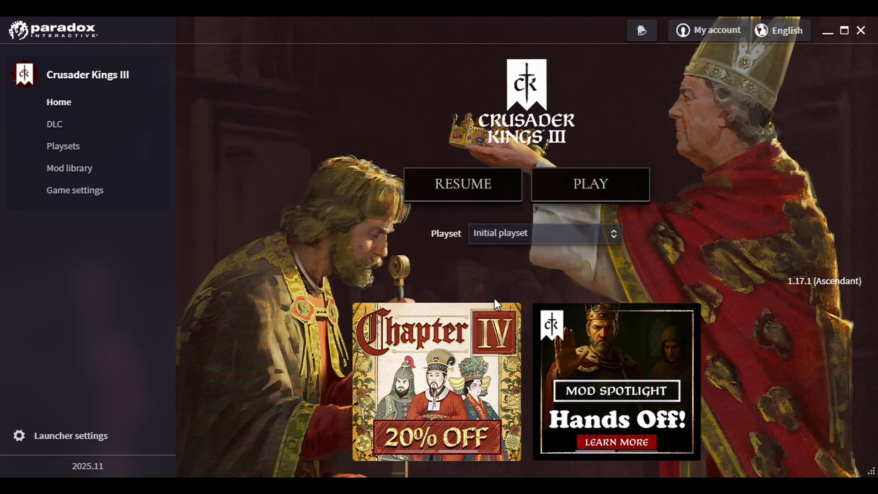
pyautogui.click(63, 146)
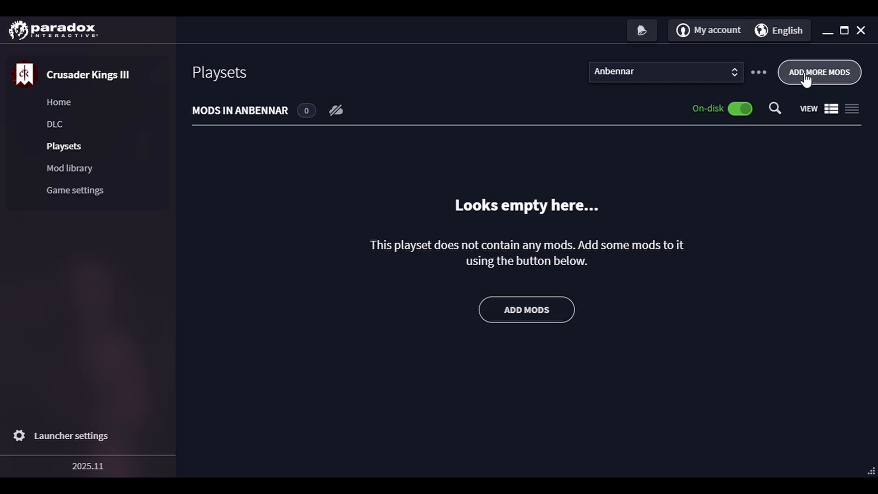
pyautogui.click(819, 72)
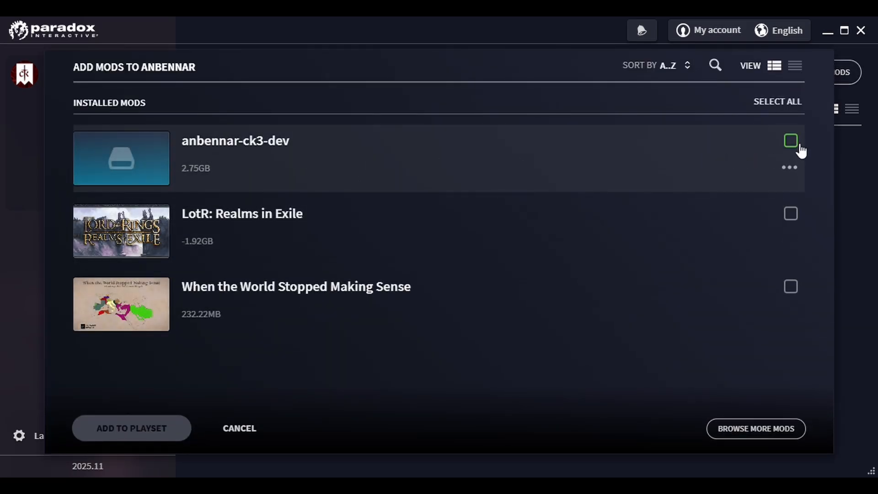
pyautogui.click(790, 141)
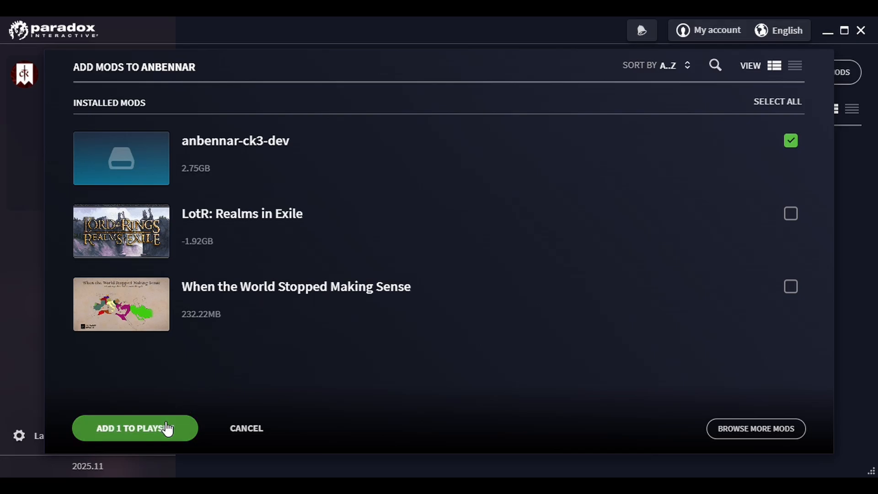
pyautogui.click(134, 428)
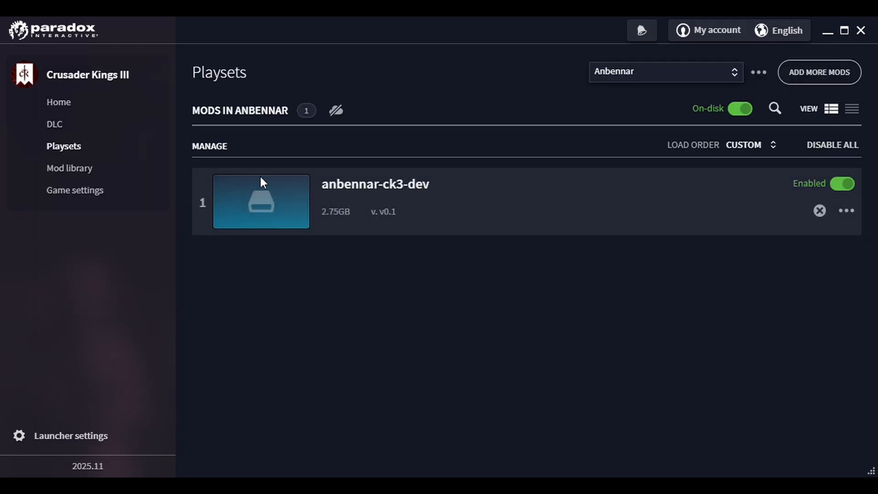
# Step: Select Anbennar as the active playset on the Crusader Kings III home page
pyautogui.click(58, 102)
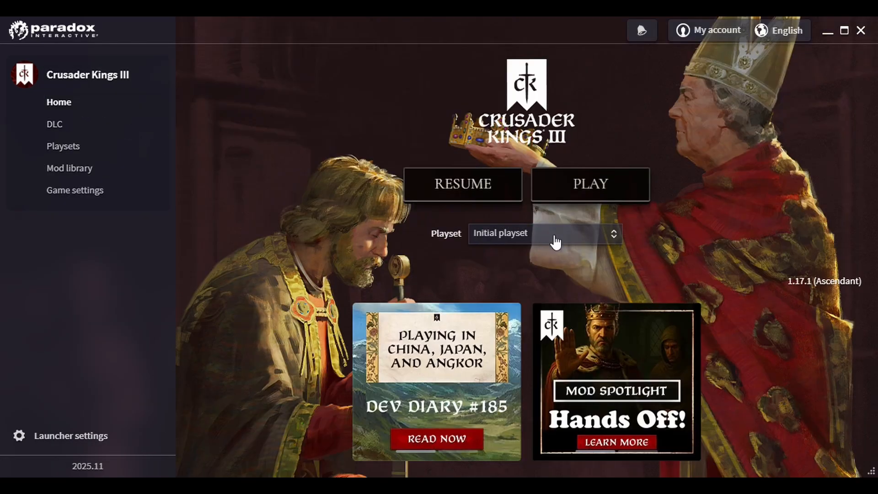
pyautogui.click(545, 233)
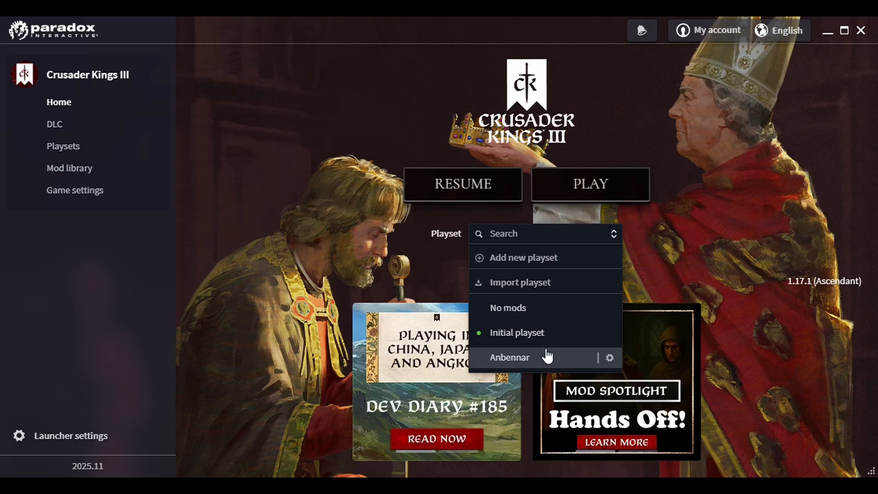
pyautogui.click(508, 358)
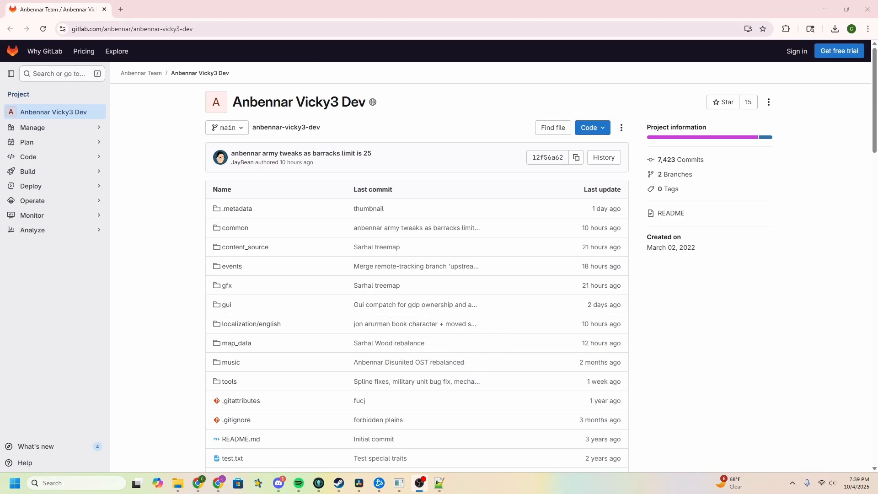
pyautogui.moveTo(171, 75)
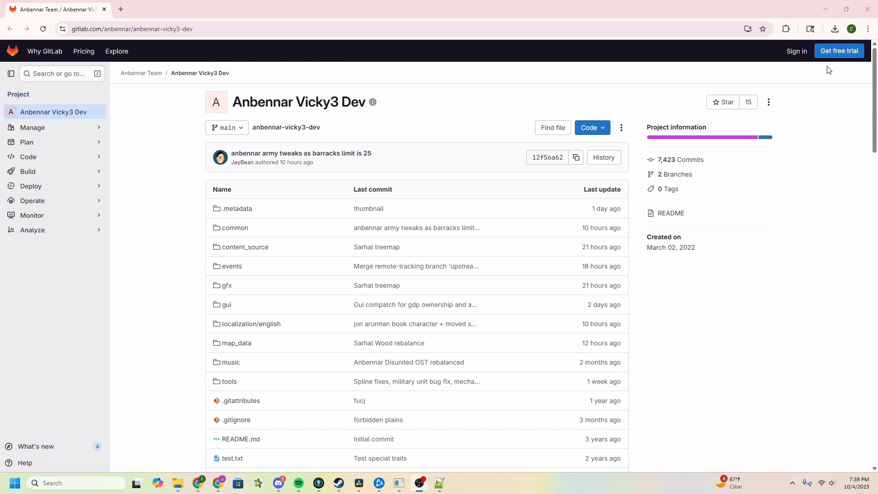
# Step: Download the Anbennar Vicky3 Dev source code as a zip from GitLab
pyautogui.click(592, 129)
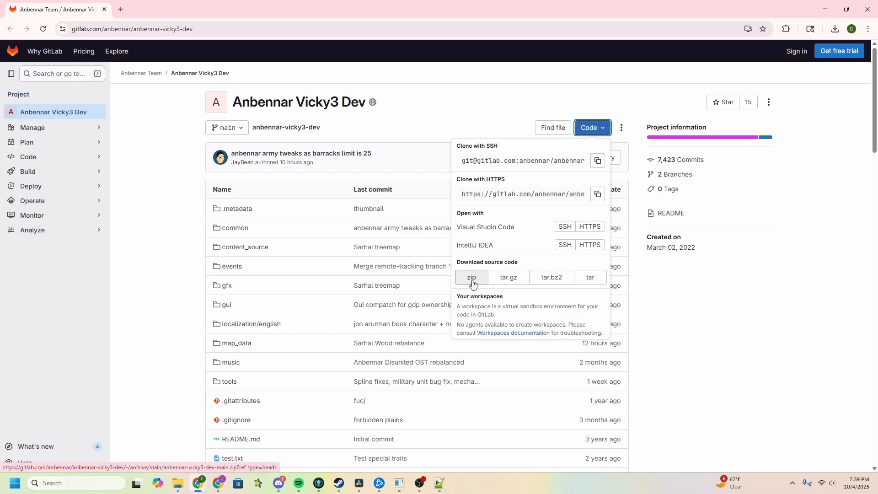
pyautogui.click(472, 279)
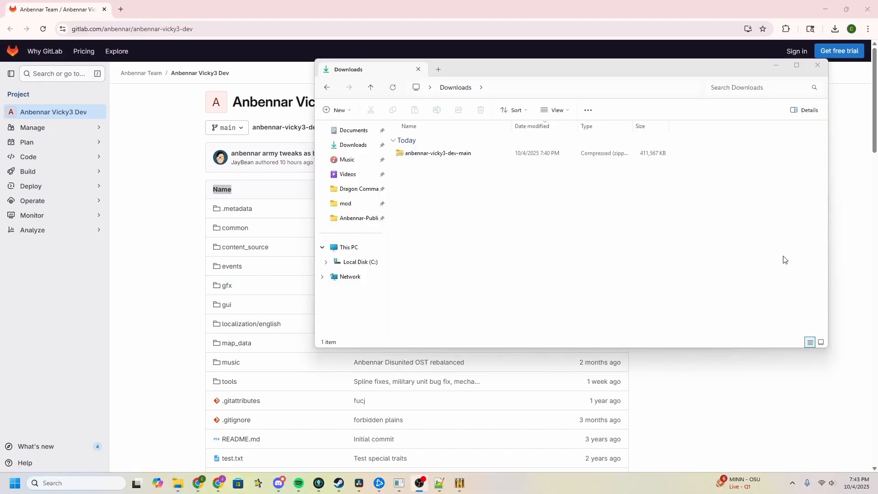
# Step: Extract anbennar-vicky3-dev-main.zip in Downloads to its default destination
pyautogui.click(442, 153)
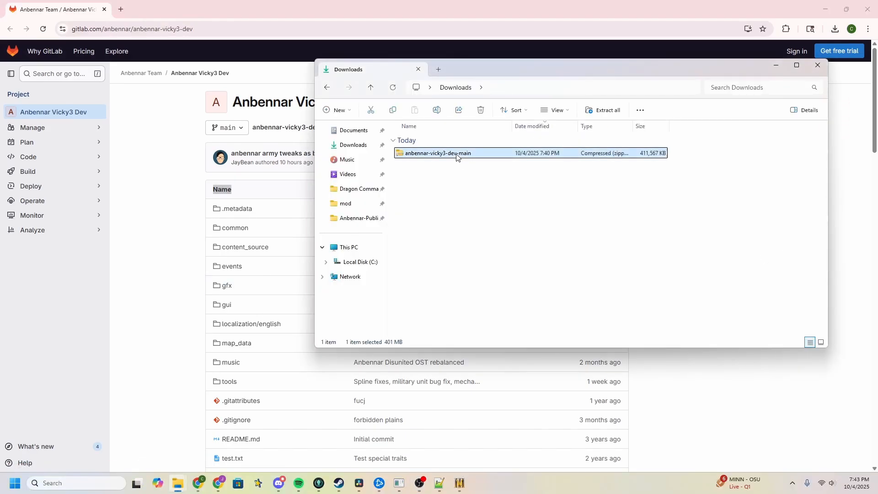
pyautogui.rightClick(456, 153)
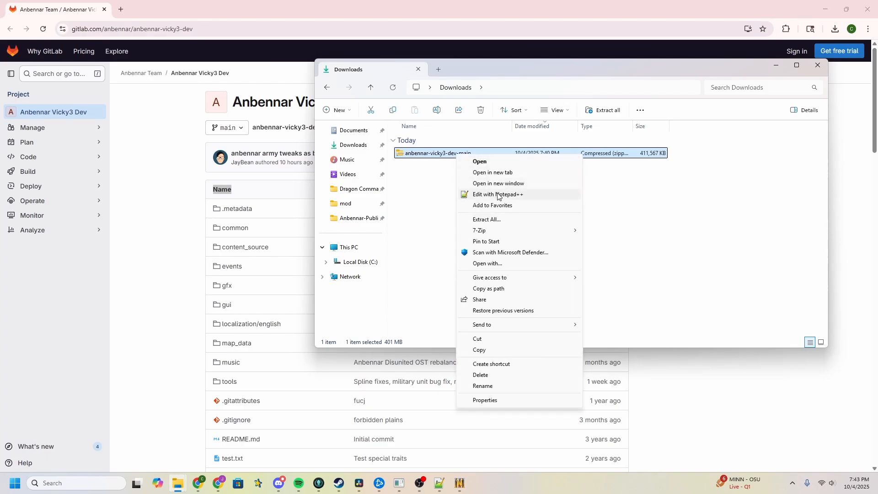
pyautogui.click(487, 219)
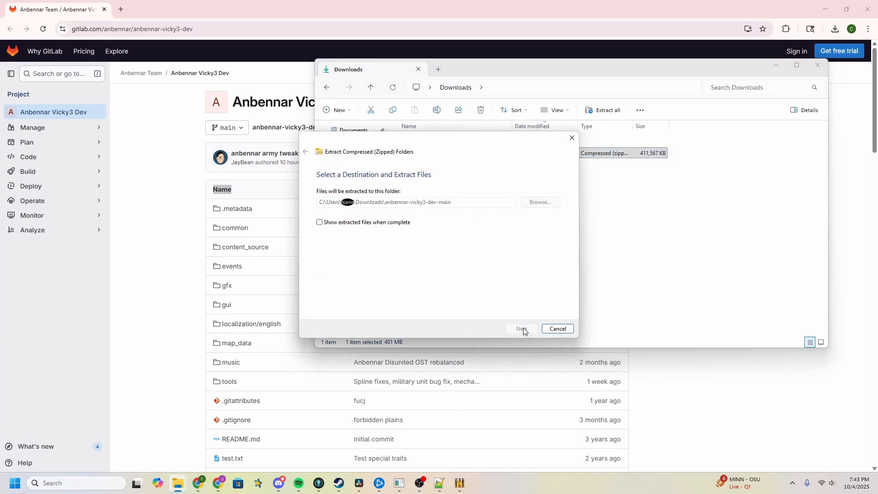
pyautogui.click(521, 329)
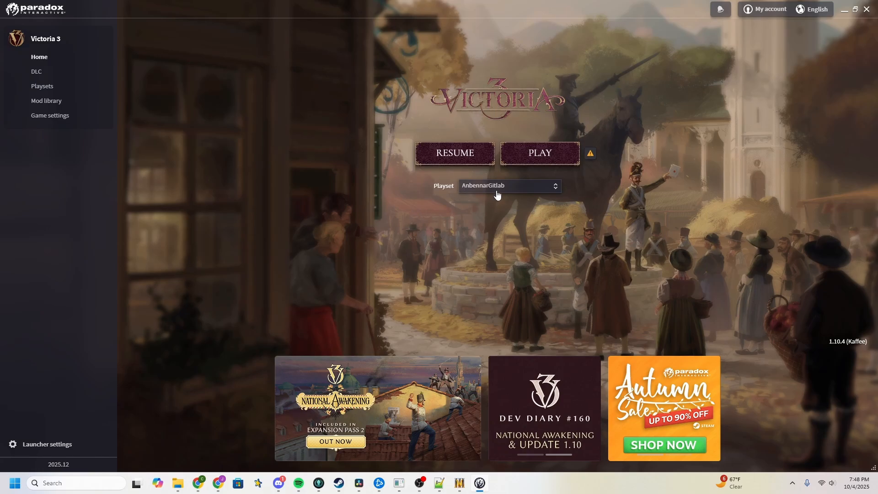
# Step: Add anbennar-vicky3-dev-main to the AnbennarGitlab playset and launch Victoria 3
pyautogui.click(42, 87)
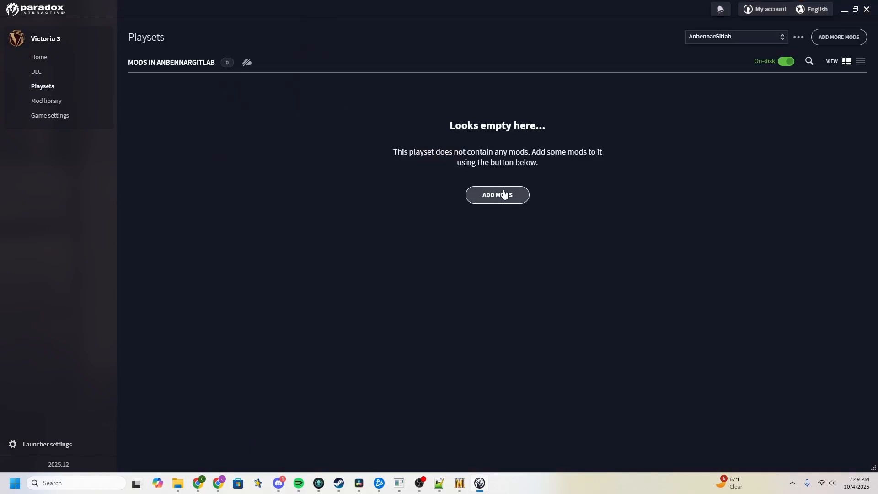
pyautogui.click(496, 195)
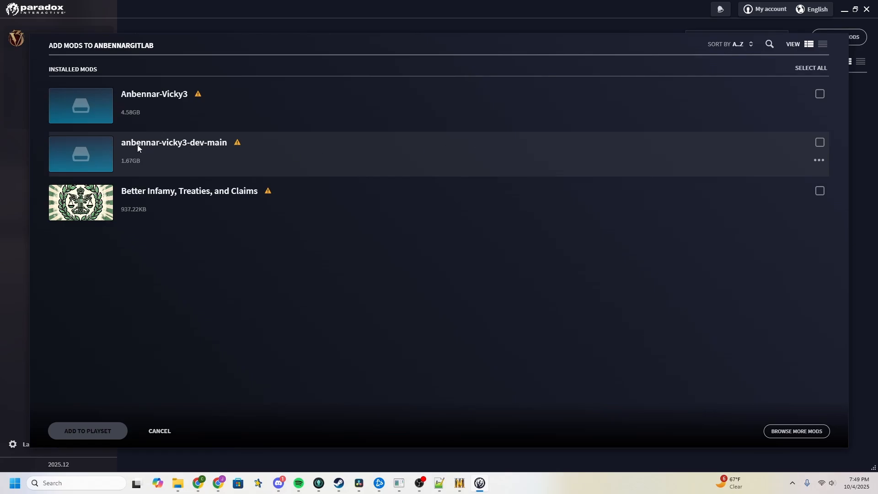
pyautogui.click(819, 142)
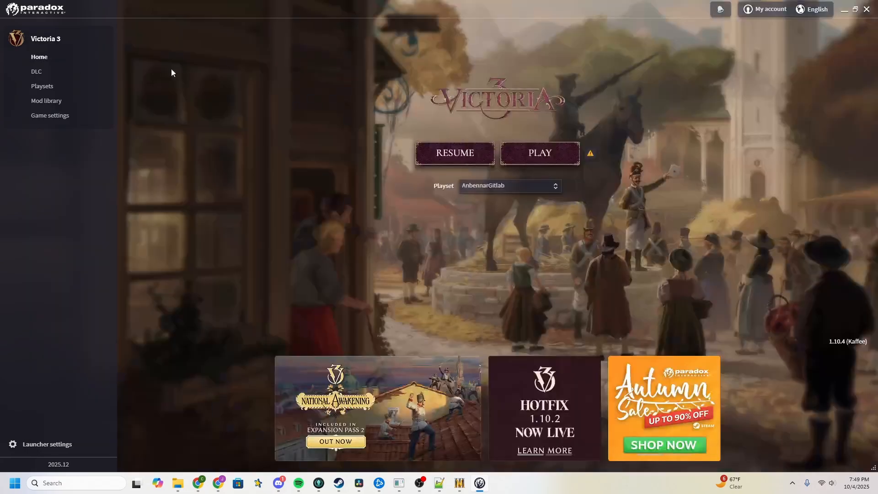
pyautogui.click(540, 153)
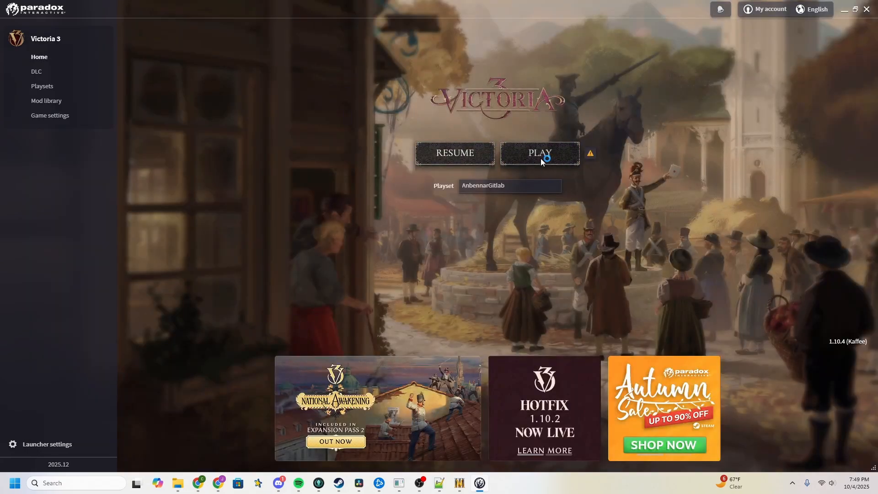